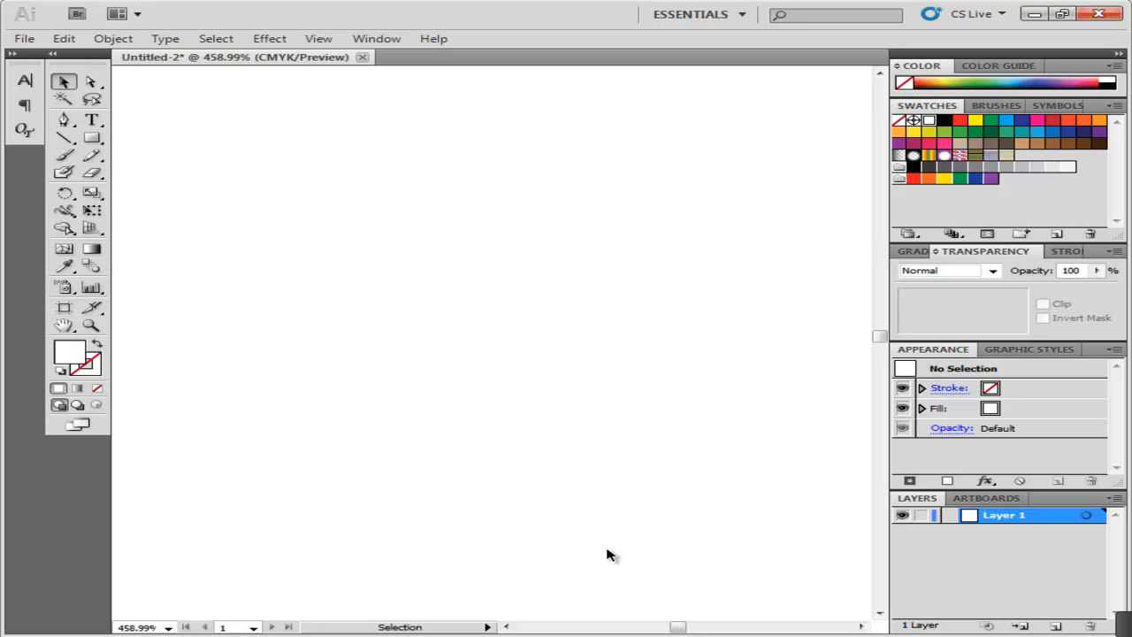
mouse_move(375, 347)
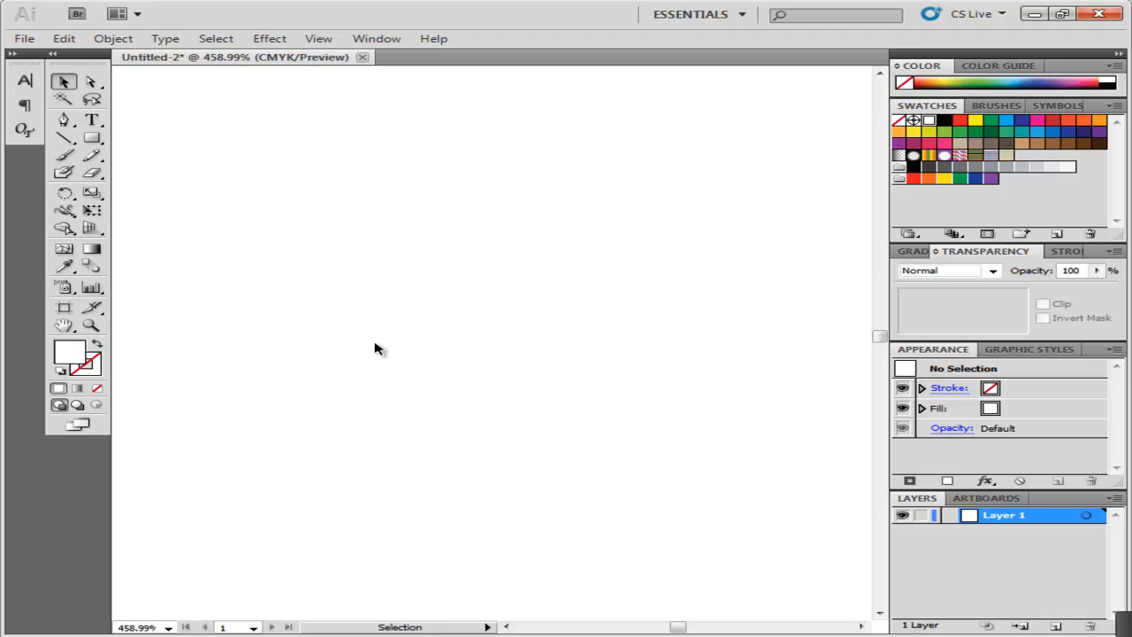
Draw a pale yellow square and add thin orange rectangles to form vertical stripes.
left_click(92, 138)
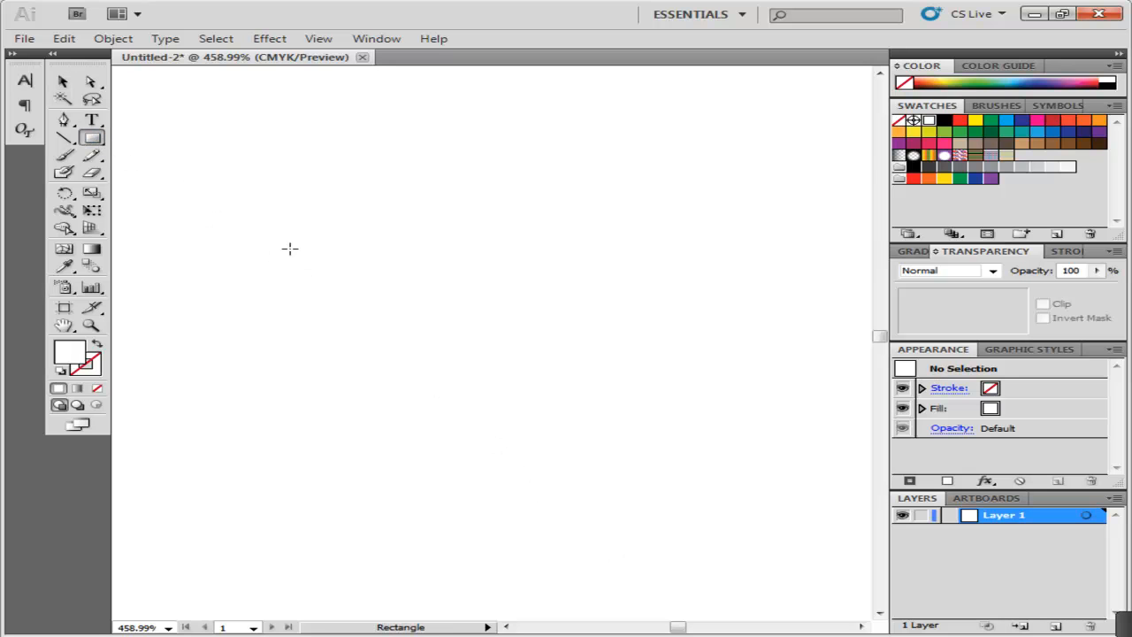
left_click(290, 248)
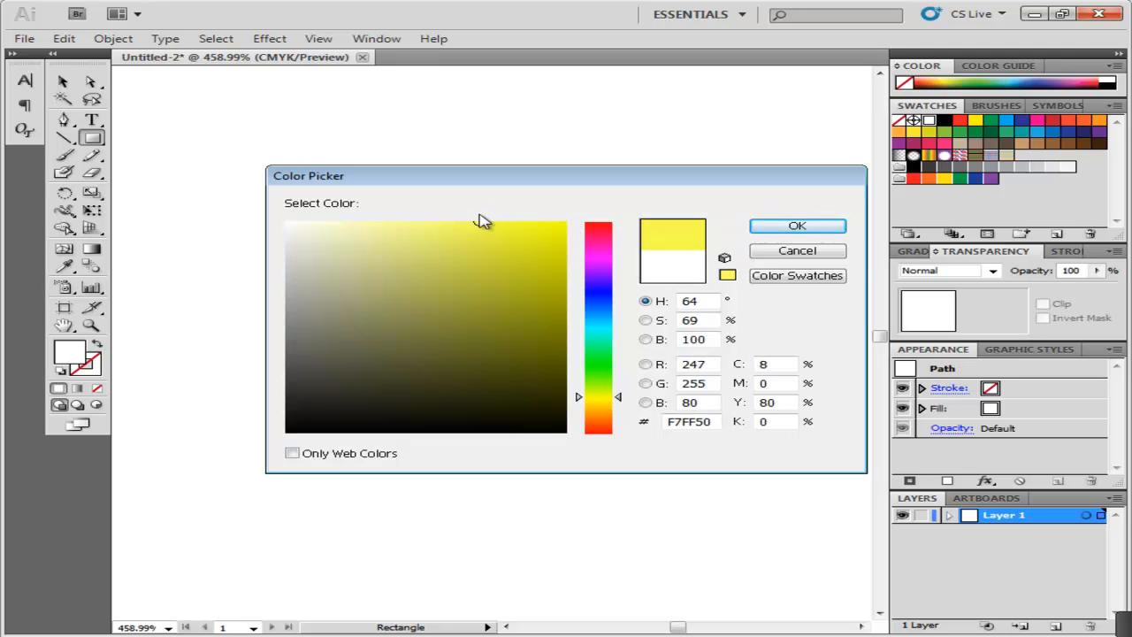
left_click(796, 226)
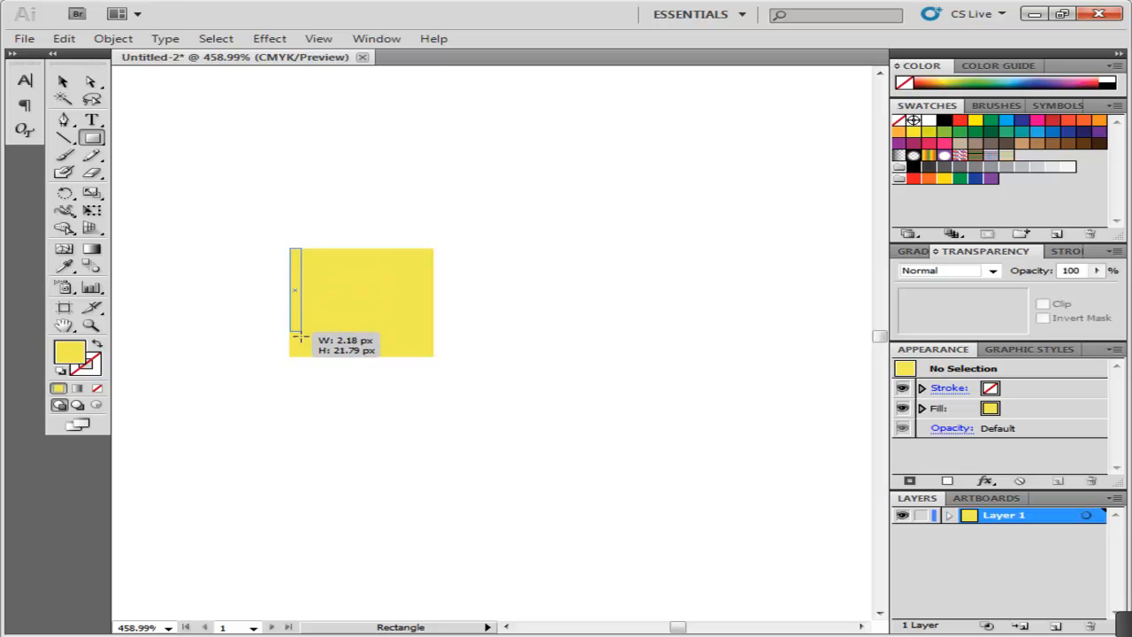
double_click(69, 350)
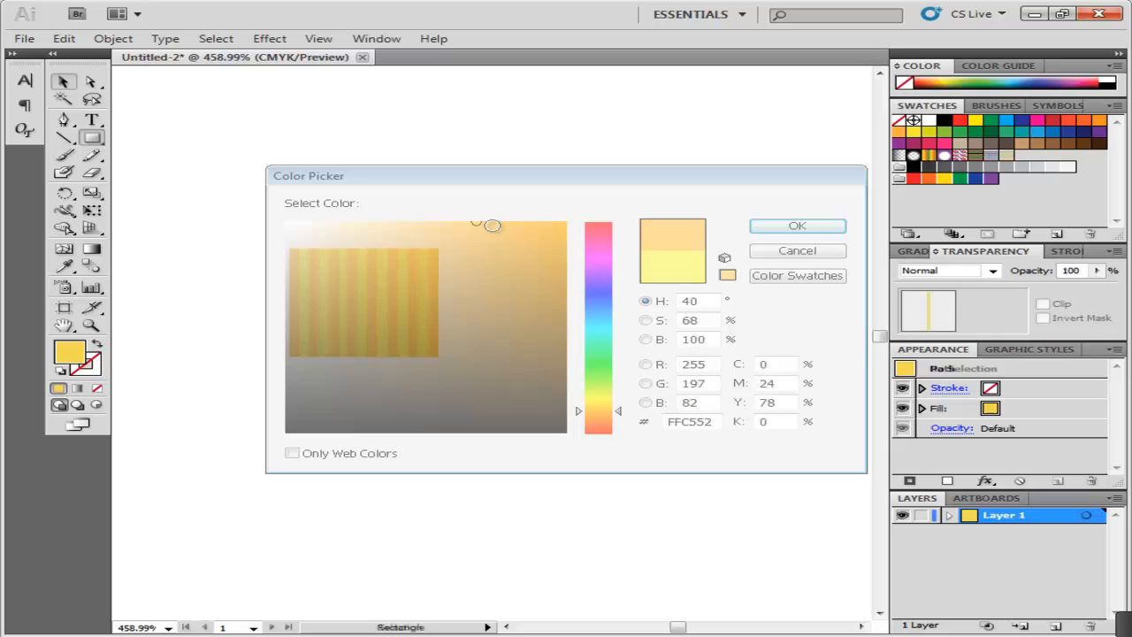
left_click(795, 226)
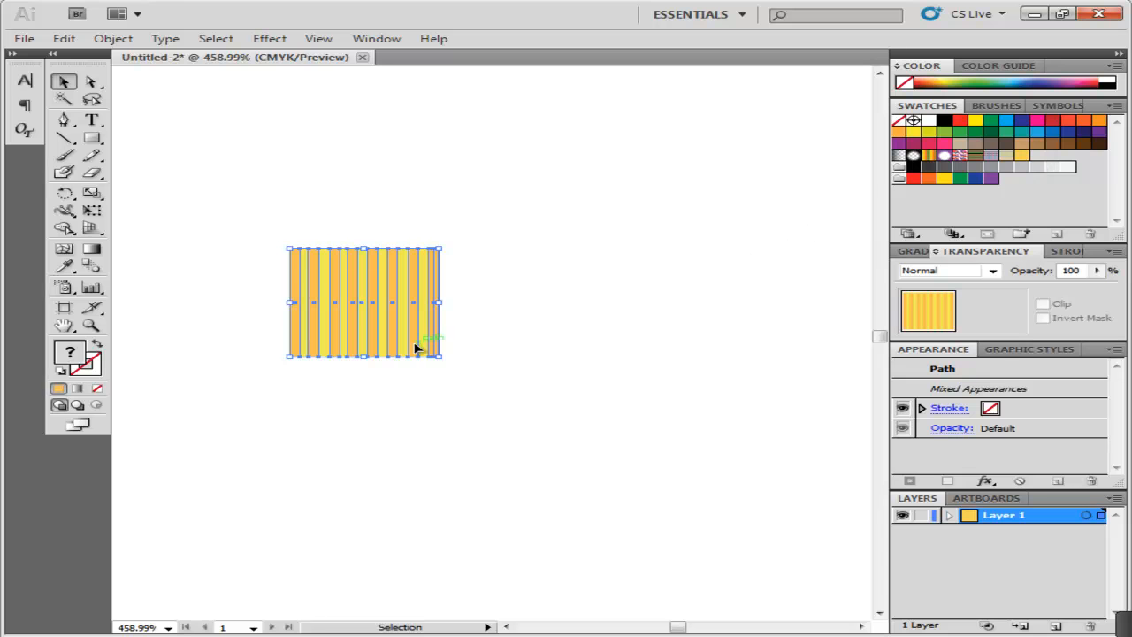
key("Delete")
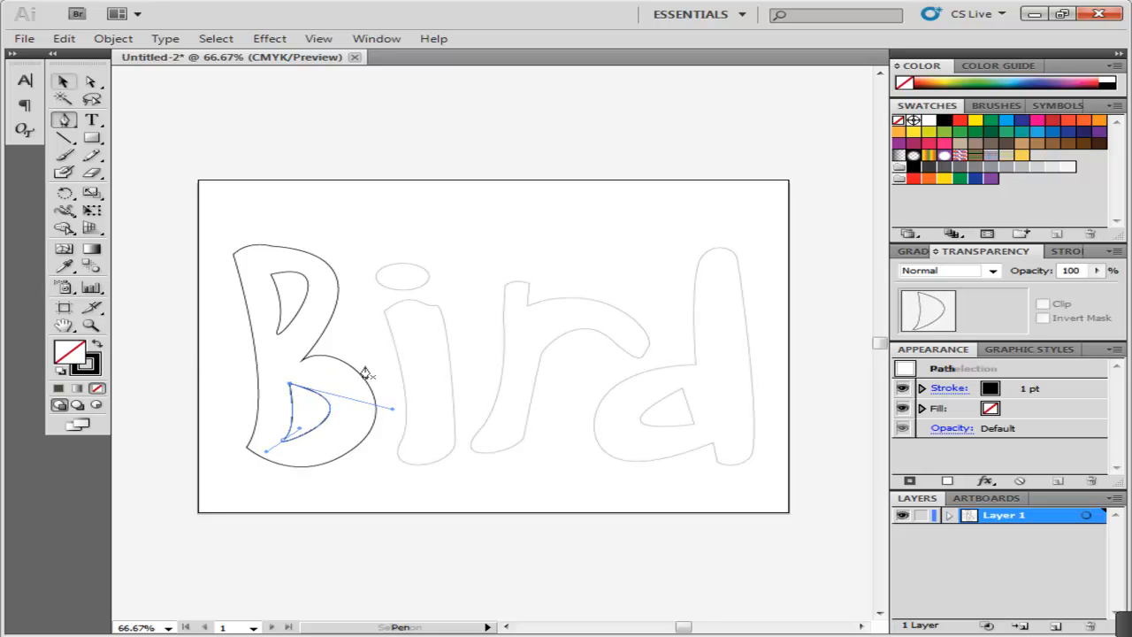
Close the inner counter of the B and fill the letter with a pattern swatch.
left_click(63, 81)
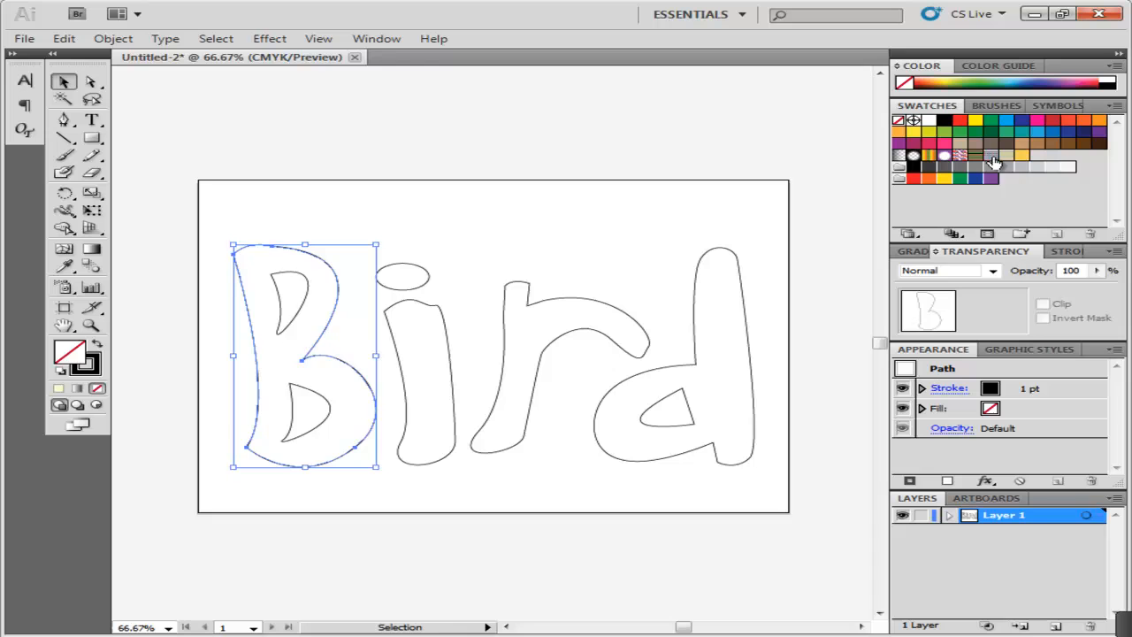
left_click(1022, 156)
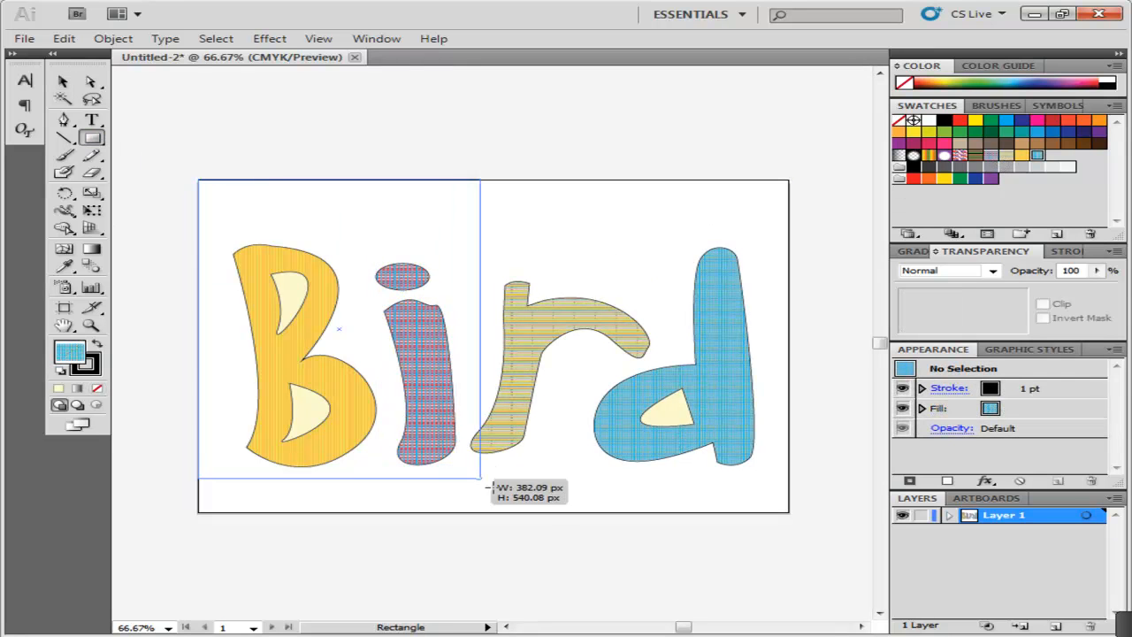
Draw a rectangle over the whole artboard, send it to back and fill it cream.
left_click_drag(198, 181, 787, 513)
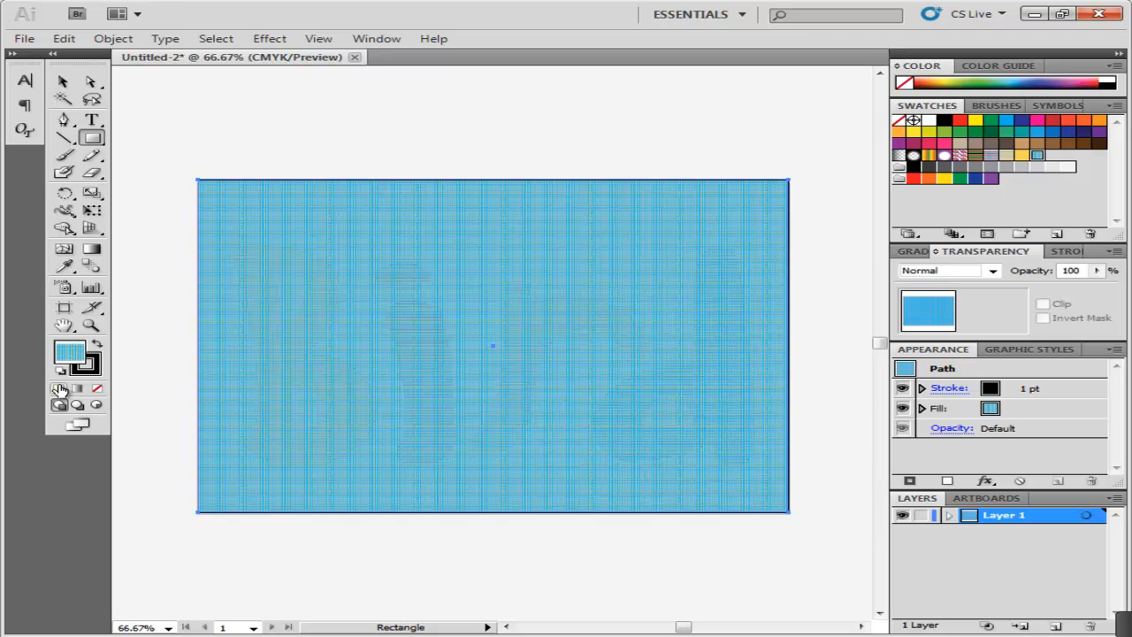
right_click(492, 345)
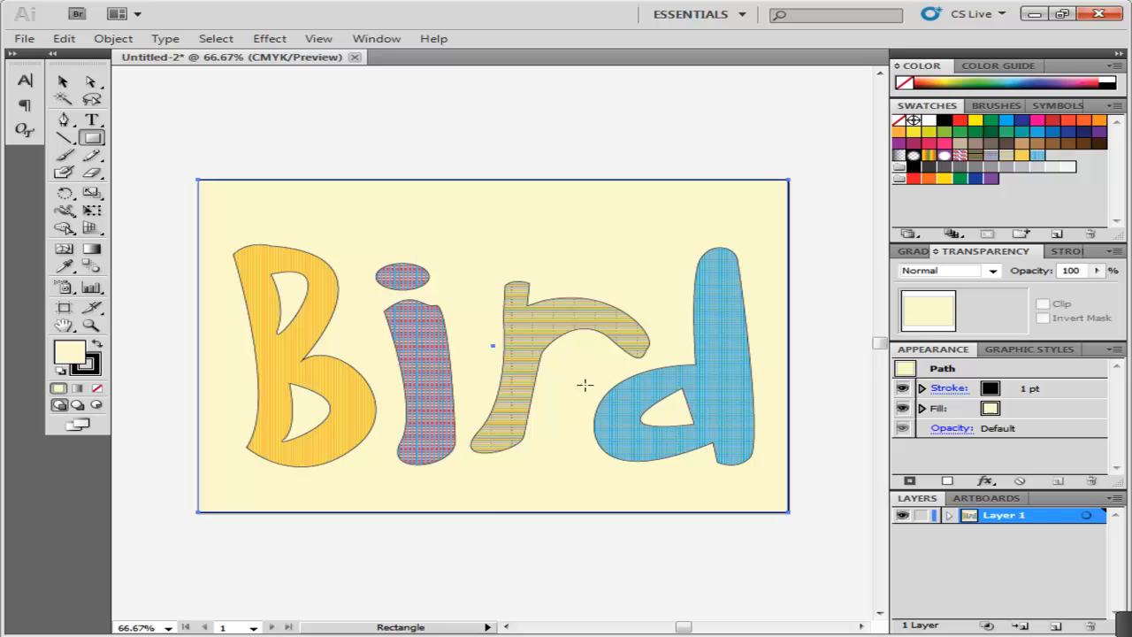
left_click(64, 82)
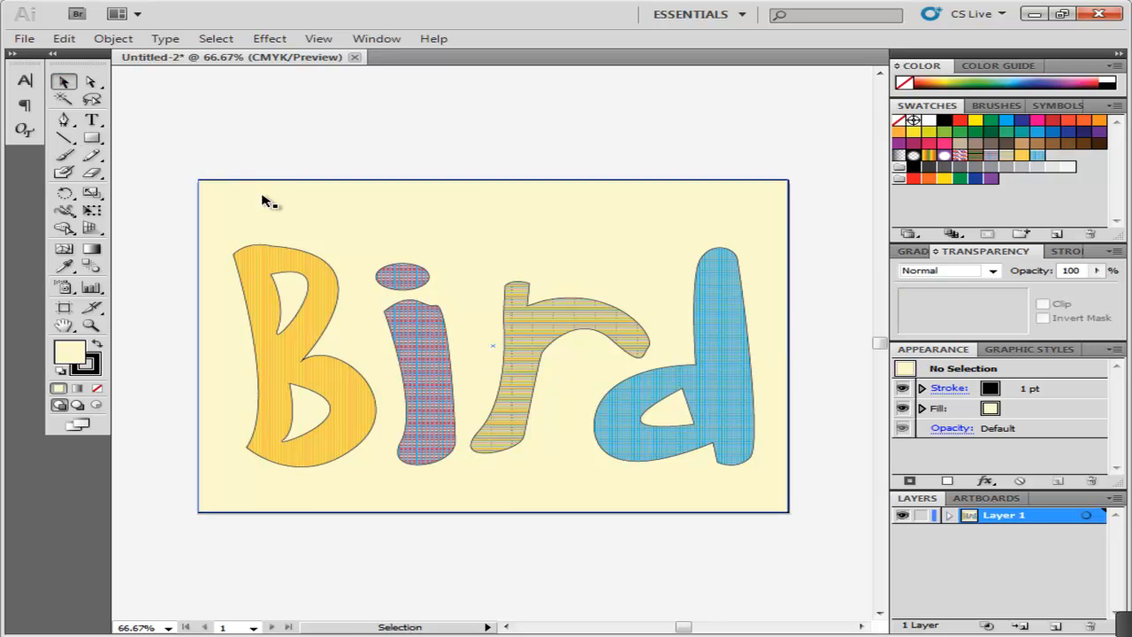
mouse_move(274, 216)
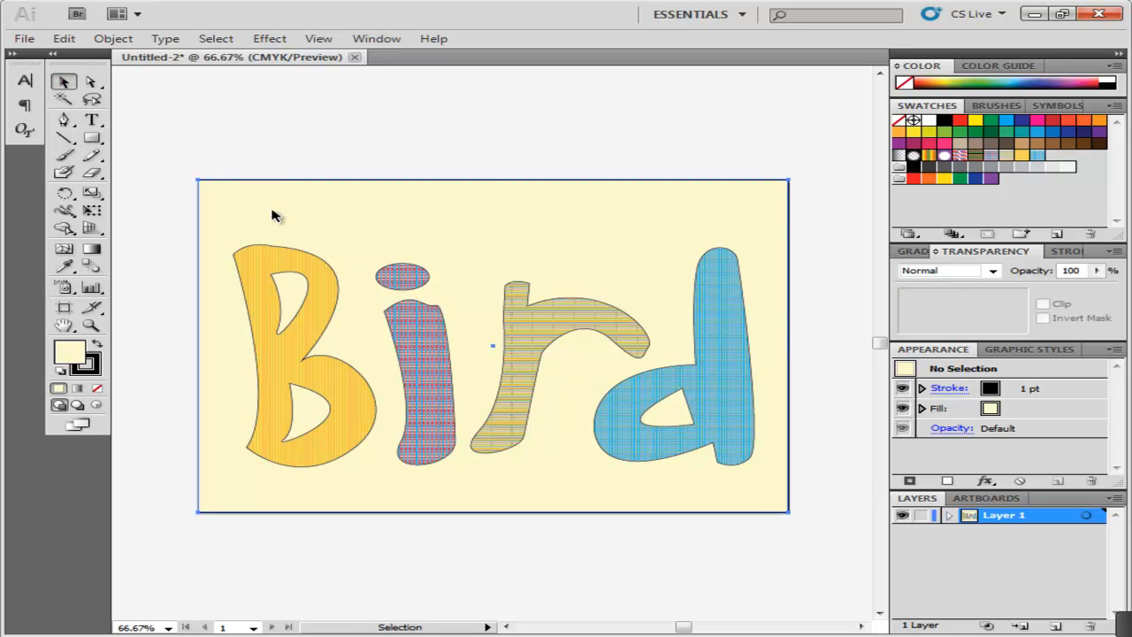
left_click(274, 212)
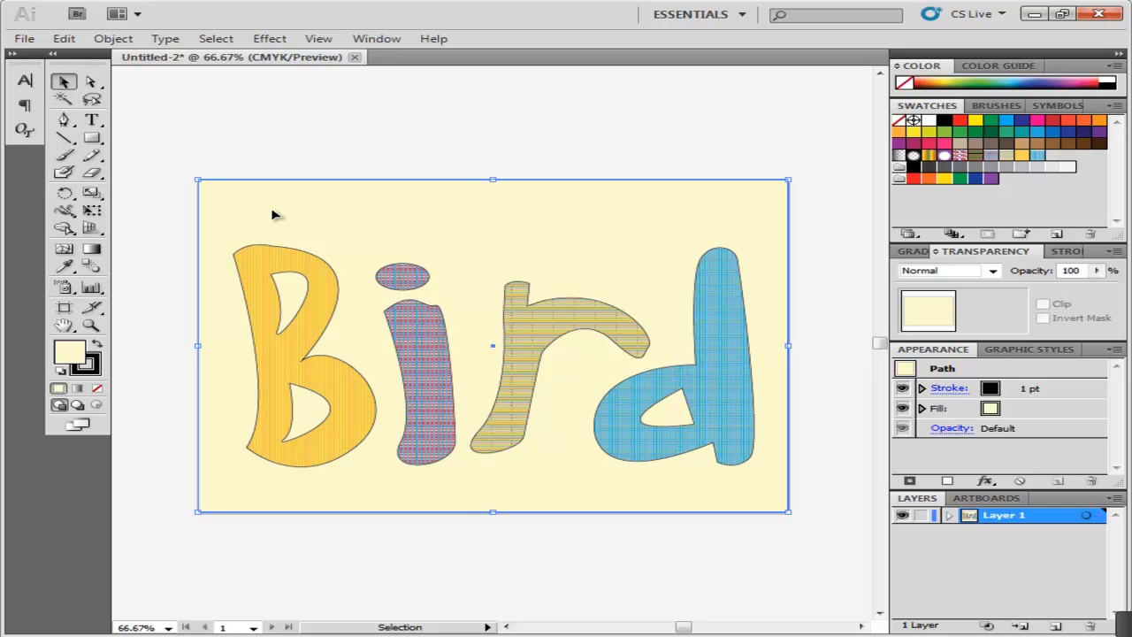
Lock the selected cream background via Object > Lock > Selection.
left_click(113, 39)
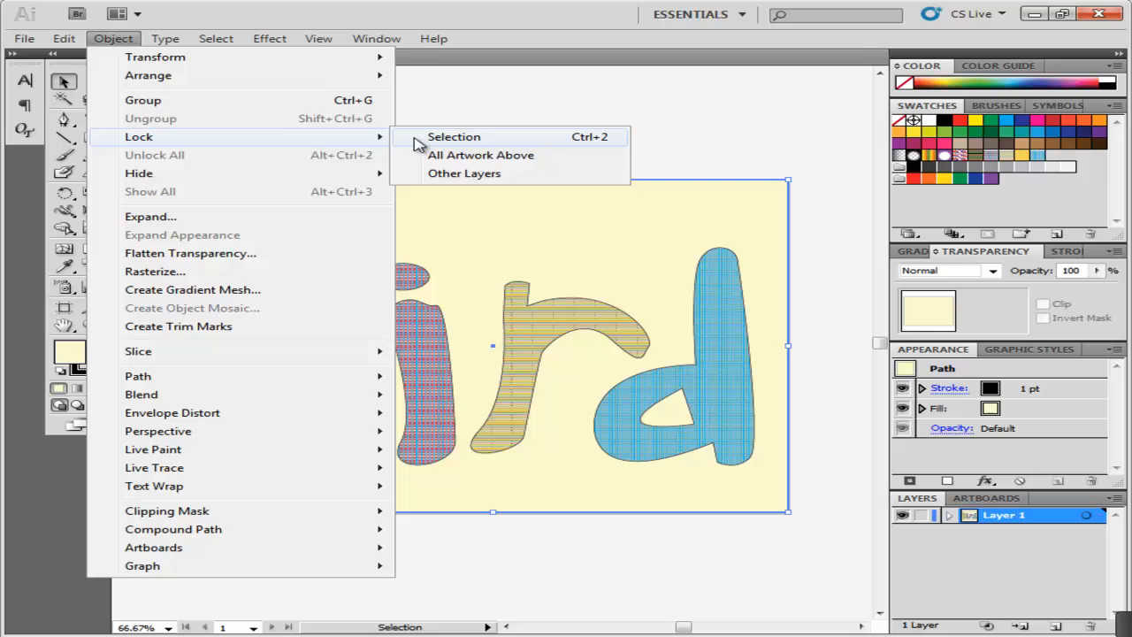
left_click(452, 136)
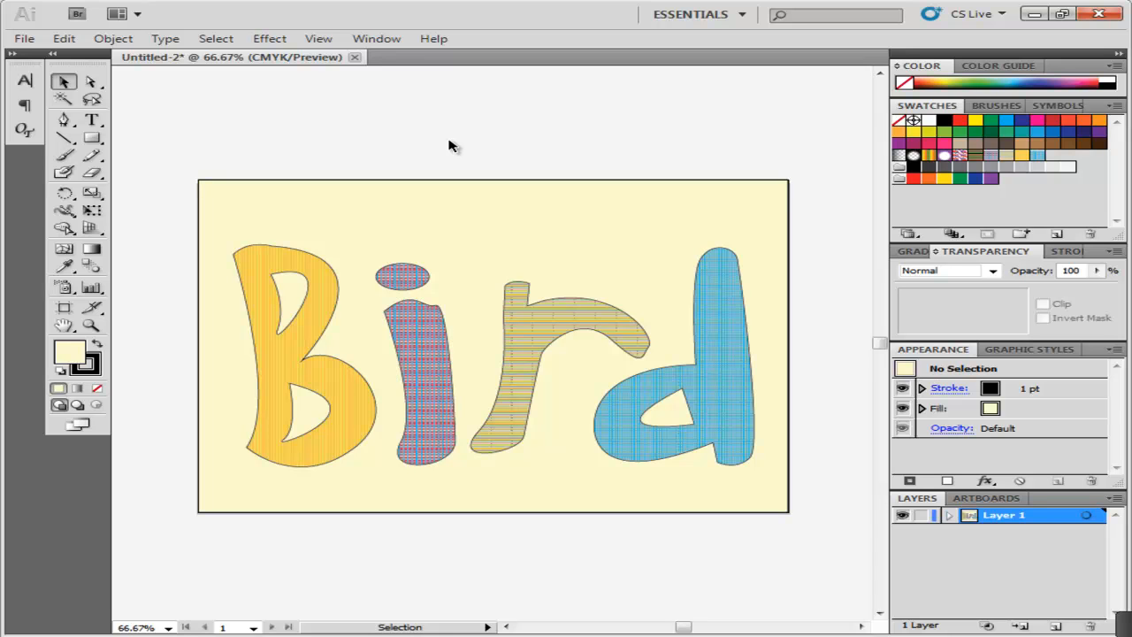
mouse_move(251, 177)
type("2")
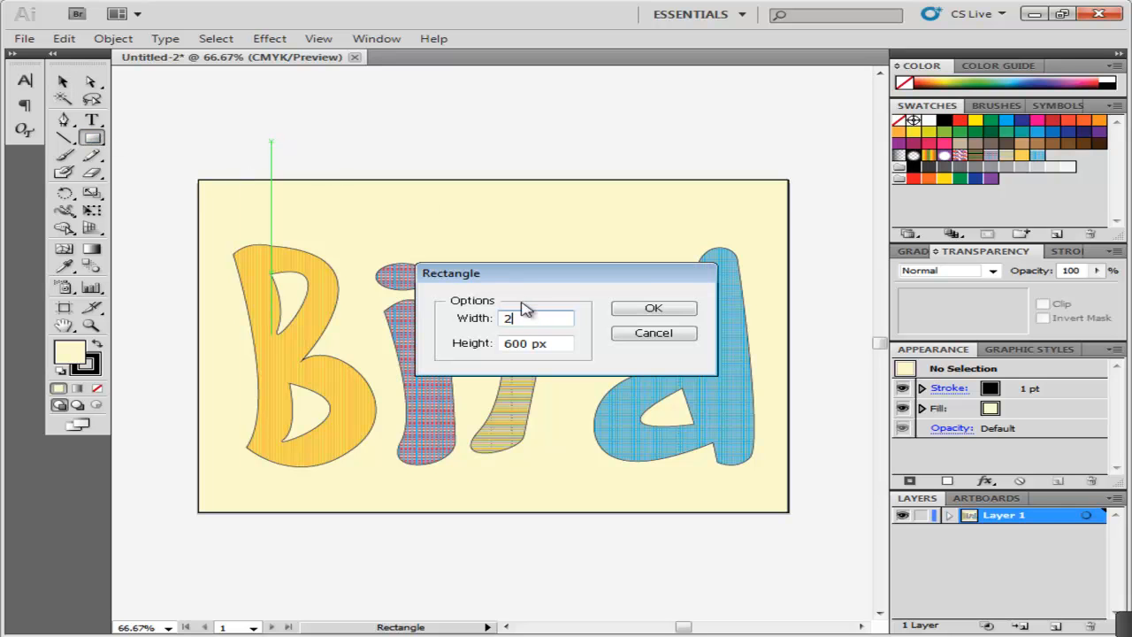
Create a small rectangle by exact dimensions with no fill and no stroke.
left_click(655, 308)
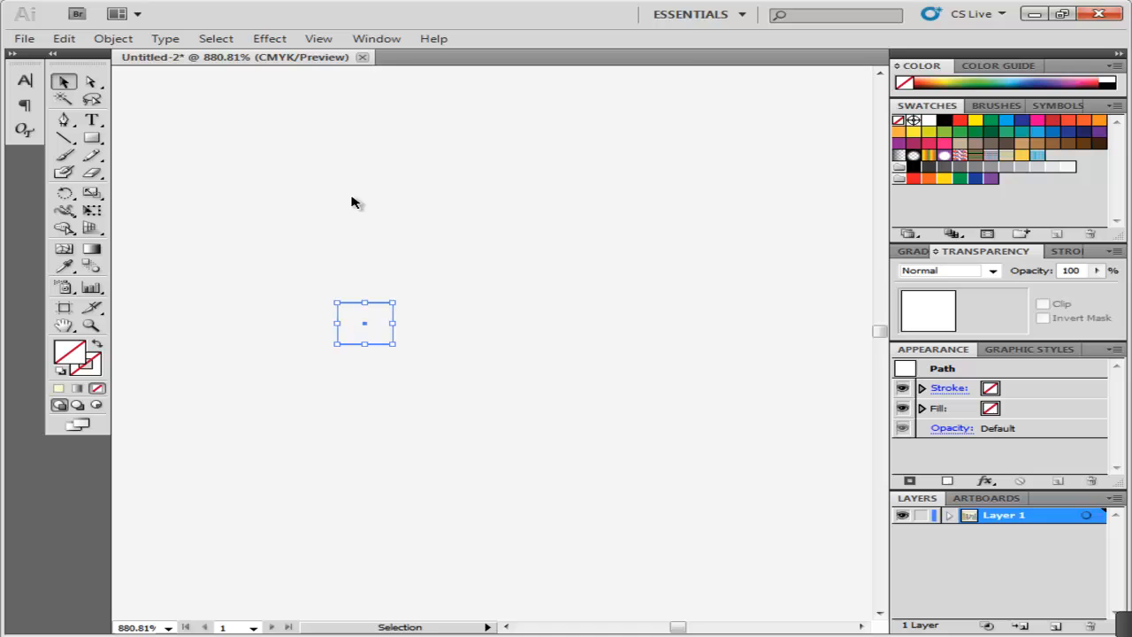
left_click(319, 39)
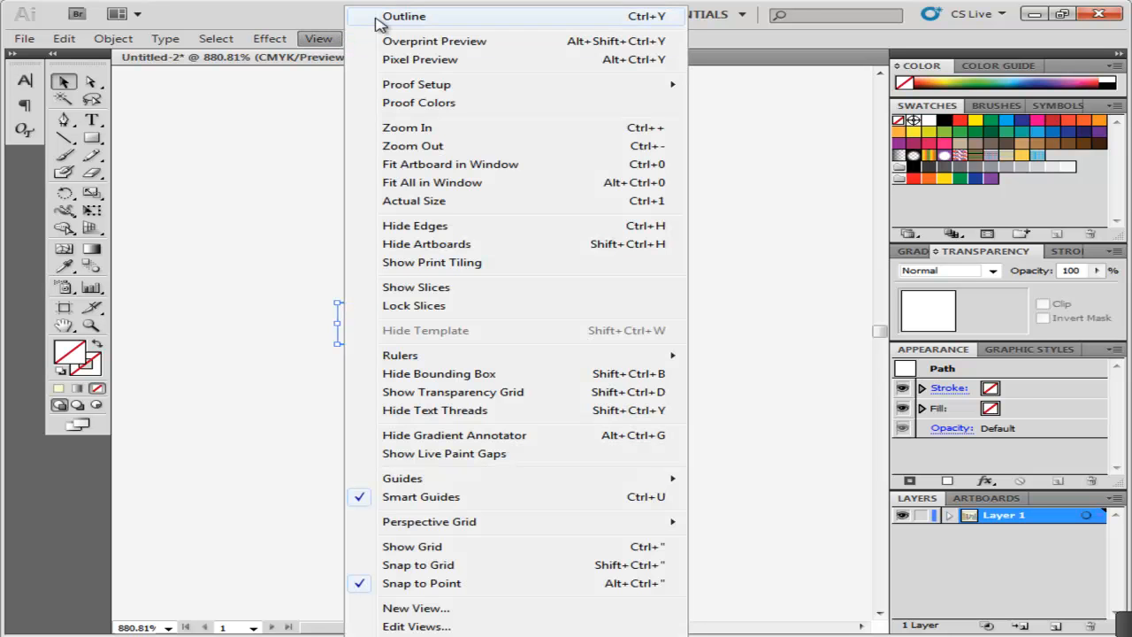
In Outline view, add a narrow black ellipse inside the square and group both as a tile.
left_click(403, 16)
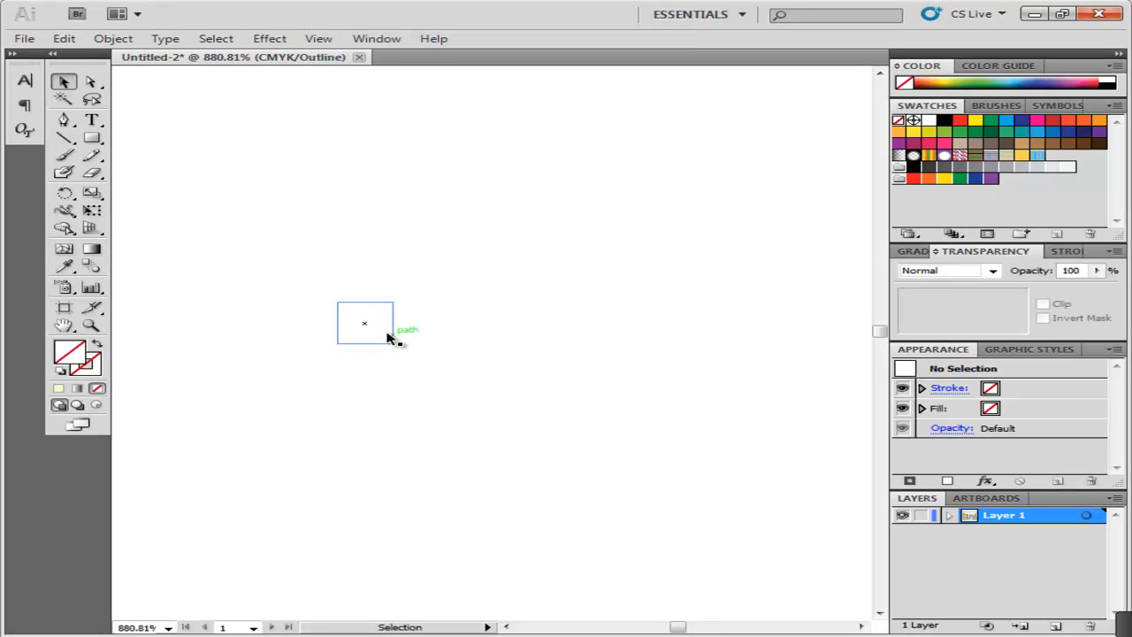
left_click(364, 323)
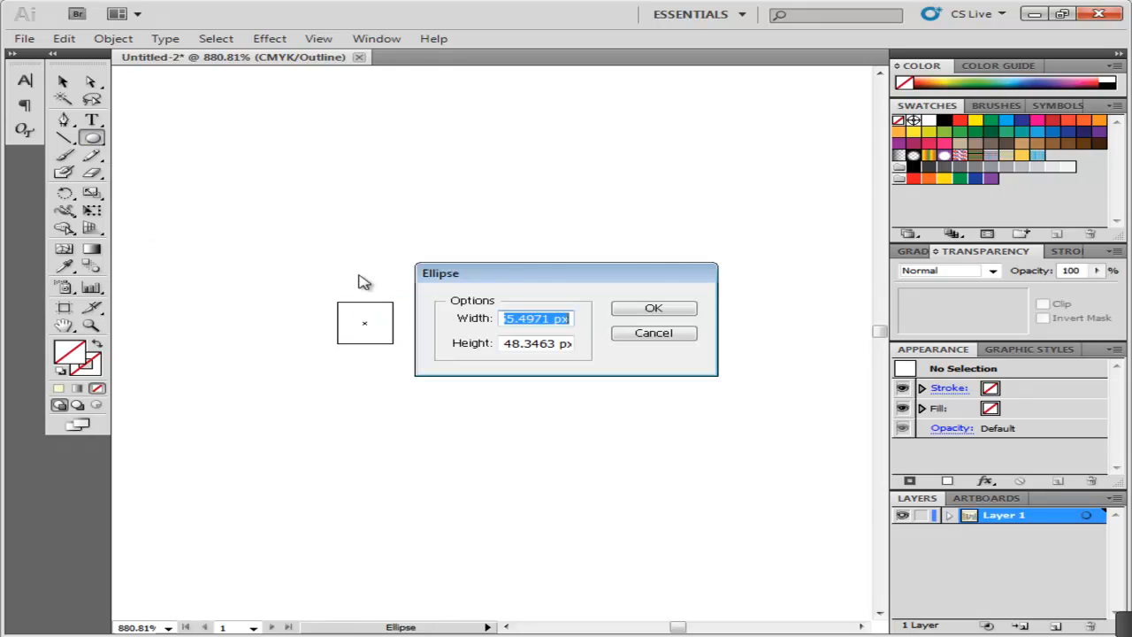
left_click(653, 307)
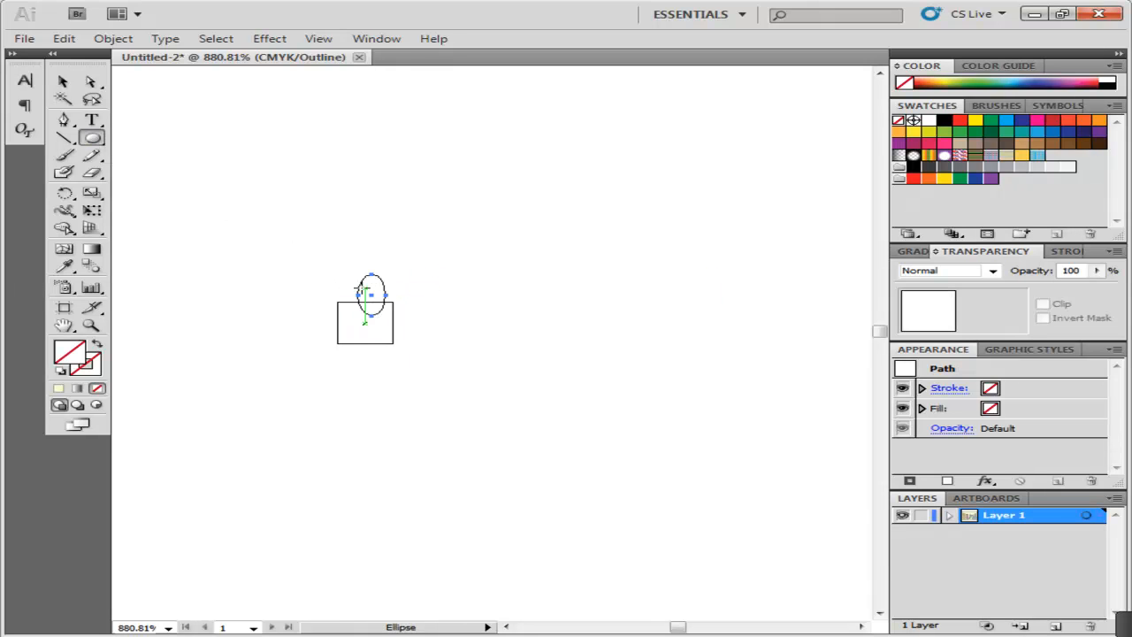
left_click(64, 82)
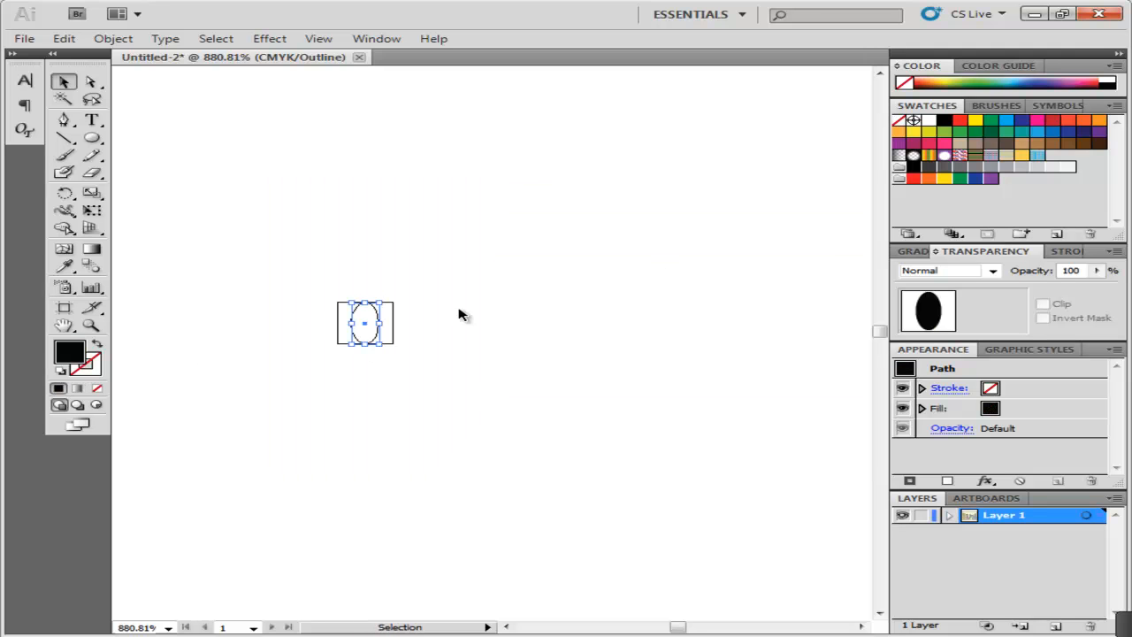
left_click(382, 375)
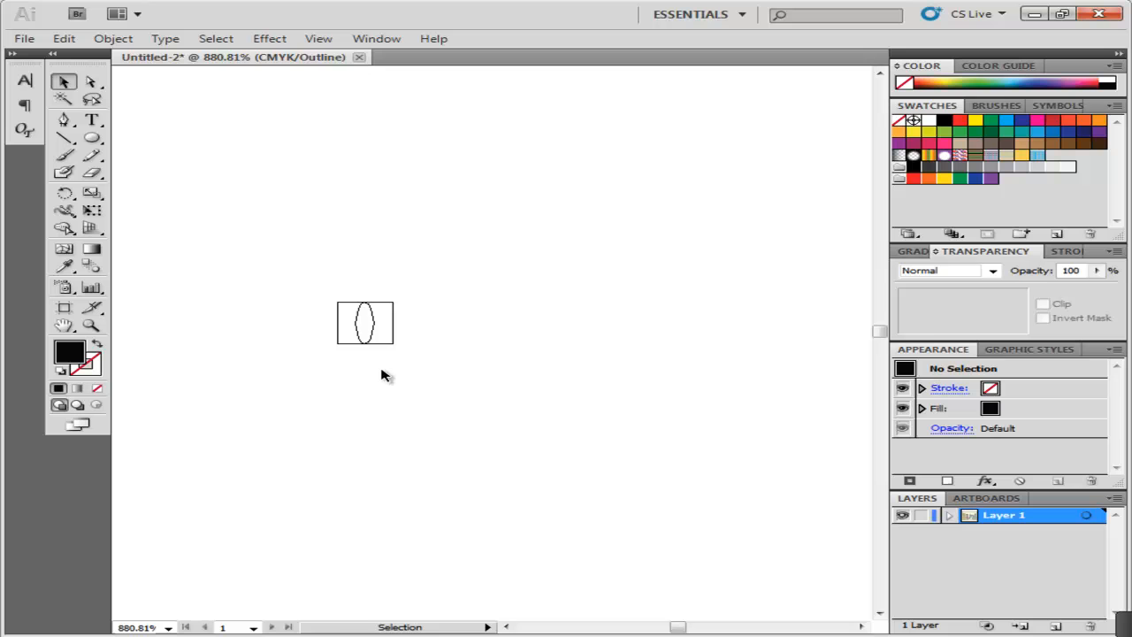
left_click(364, 321)
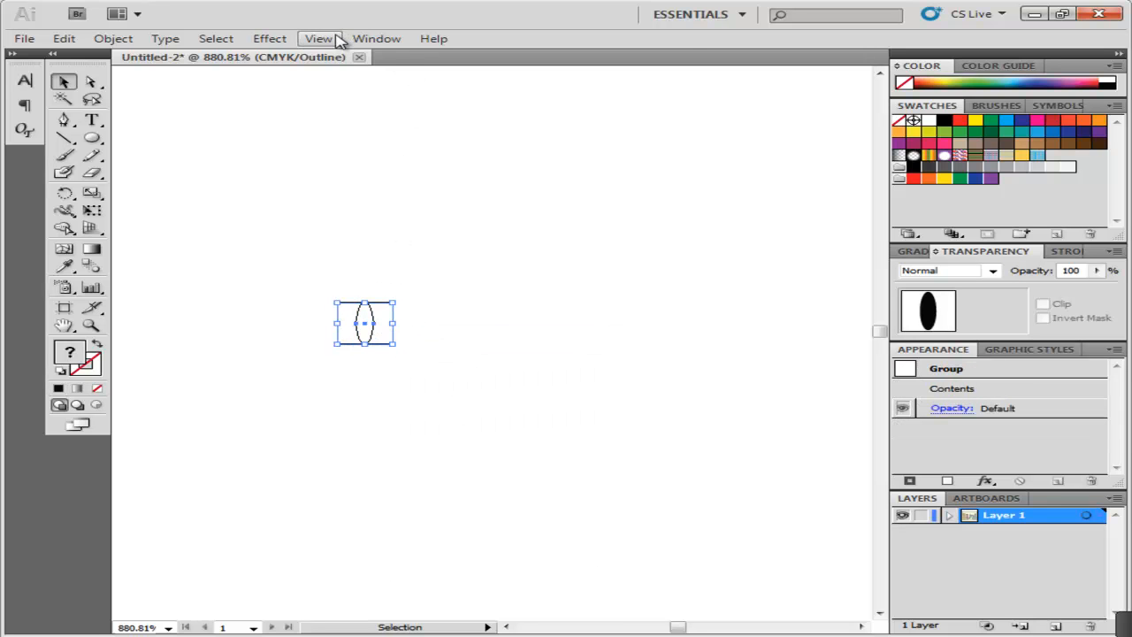
Back in Preview, save the grouped tile as a new Pattern Brush with its colourization options.
left_click(318, 39)
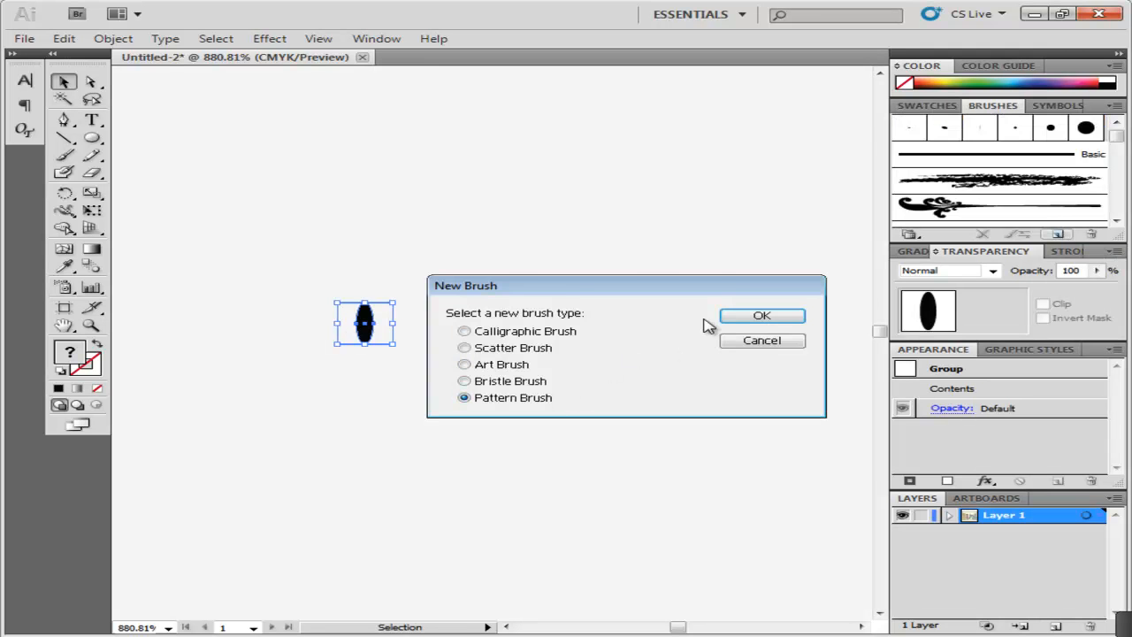
left_click(760, 315)
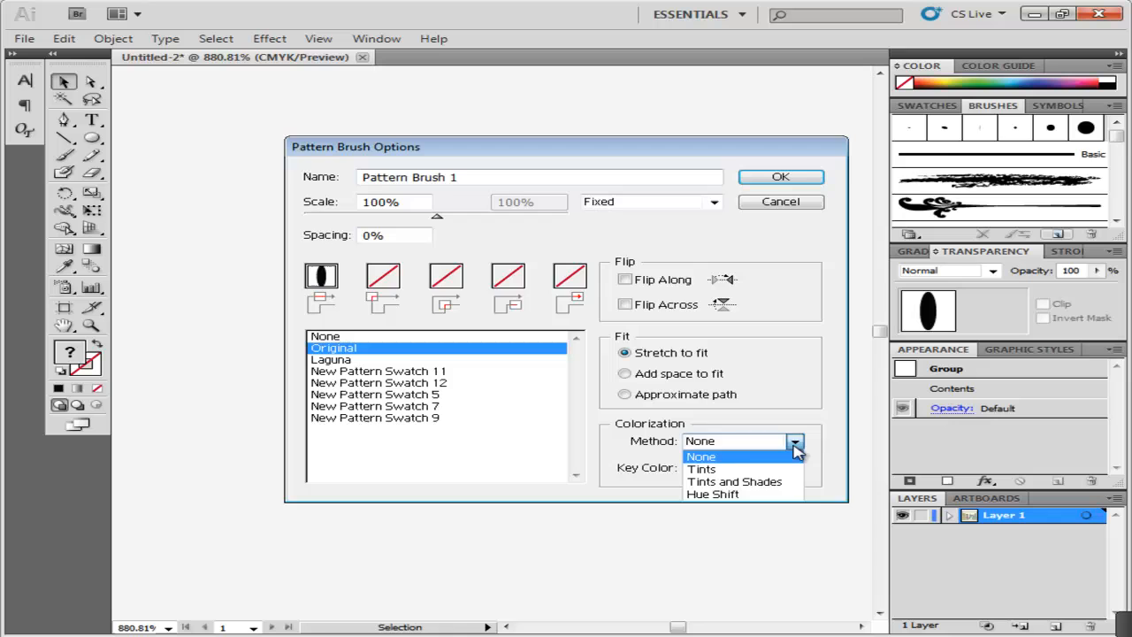
left_click(780, 176)
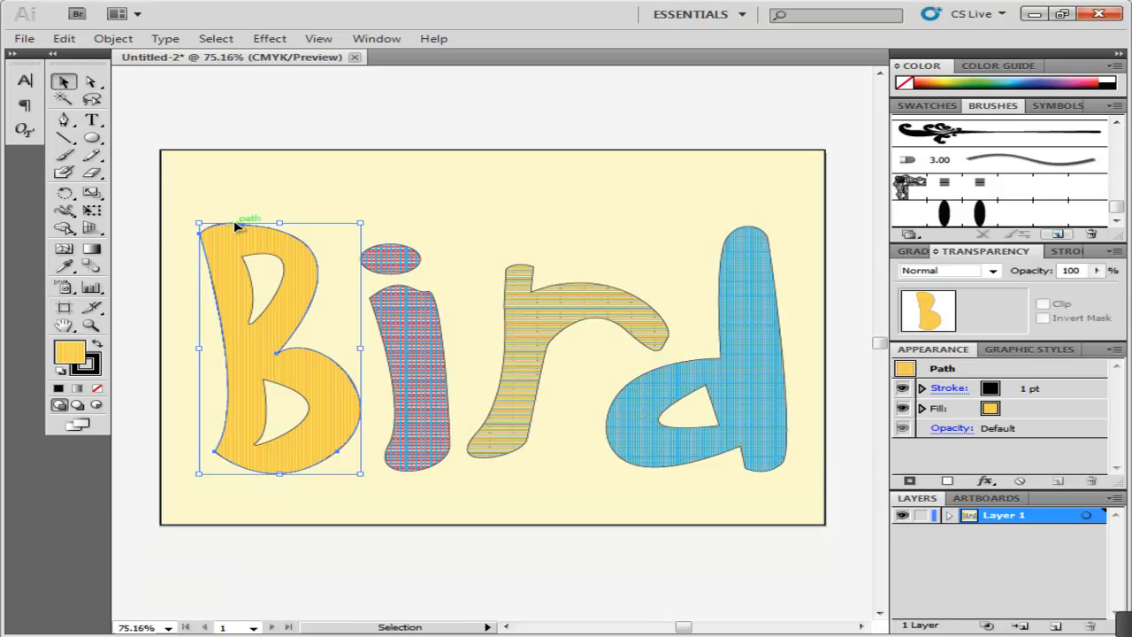
Apply the stitched brush to the Bird letters and unlock the cream background via Unlock All.
left_click(300, 407)
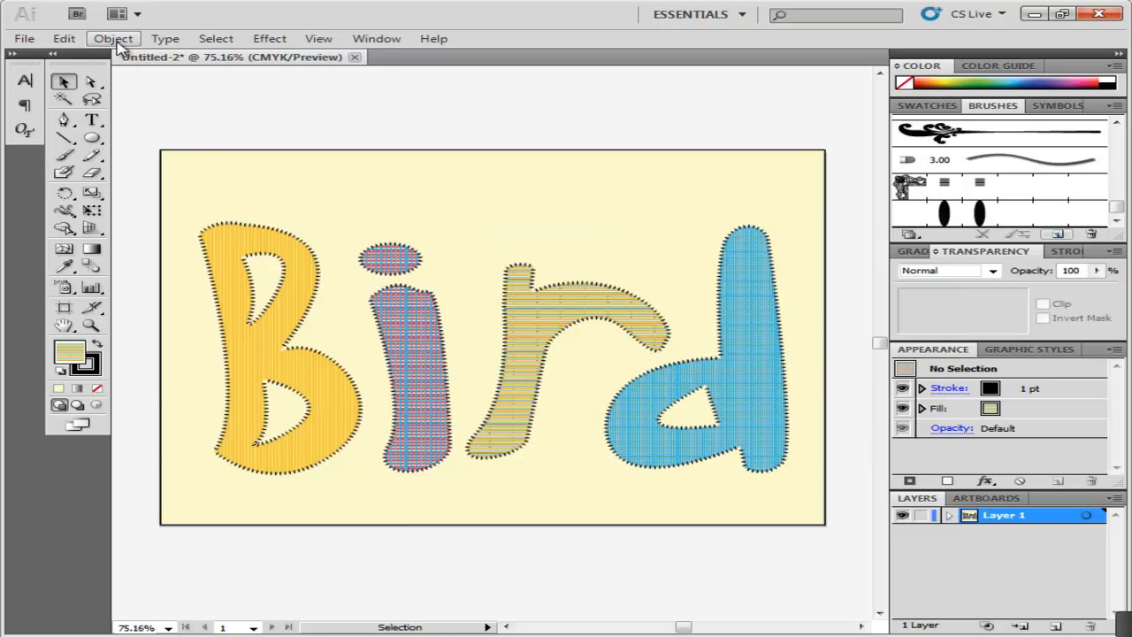
left_click(113, 39)
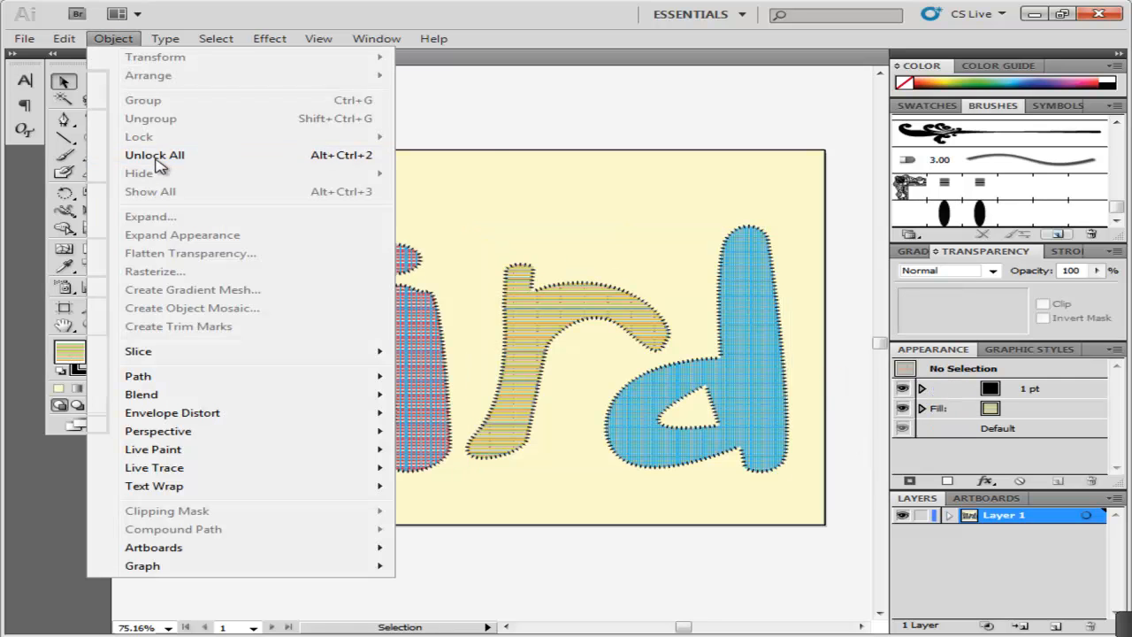
left_click(156, 155)
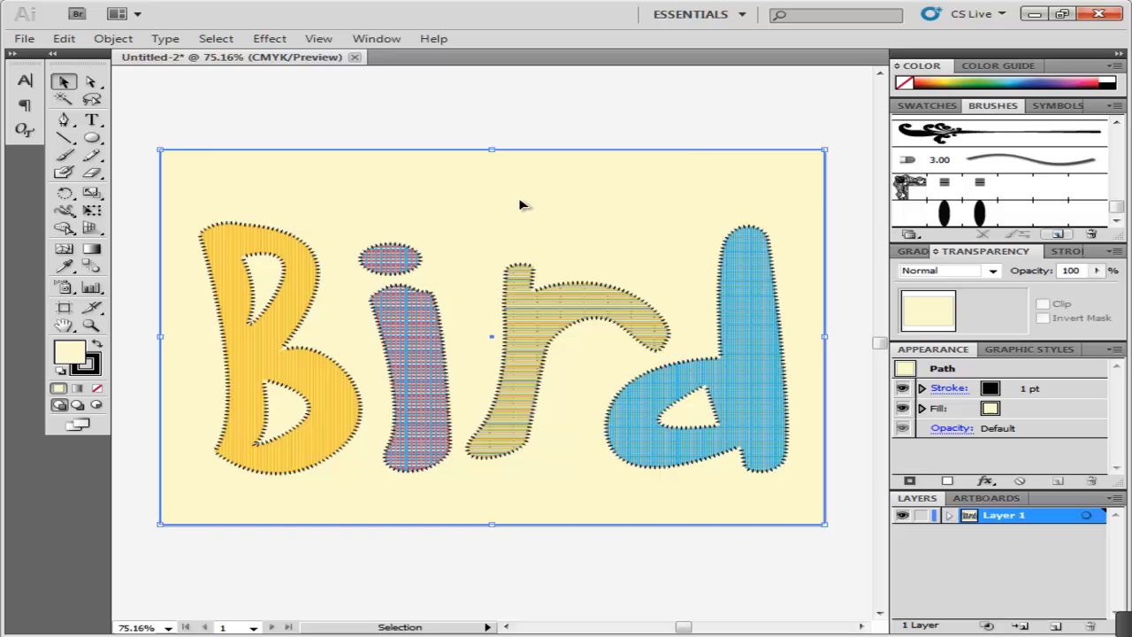